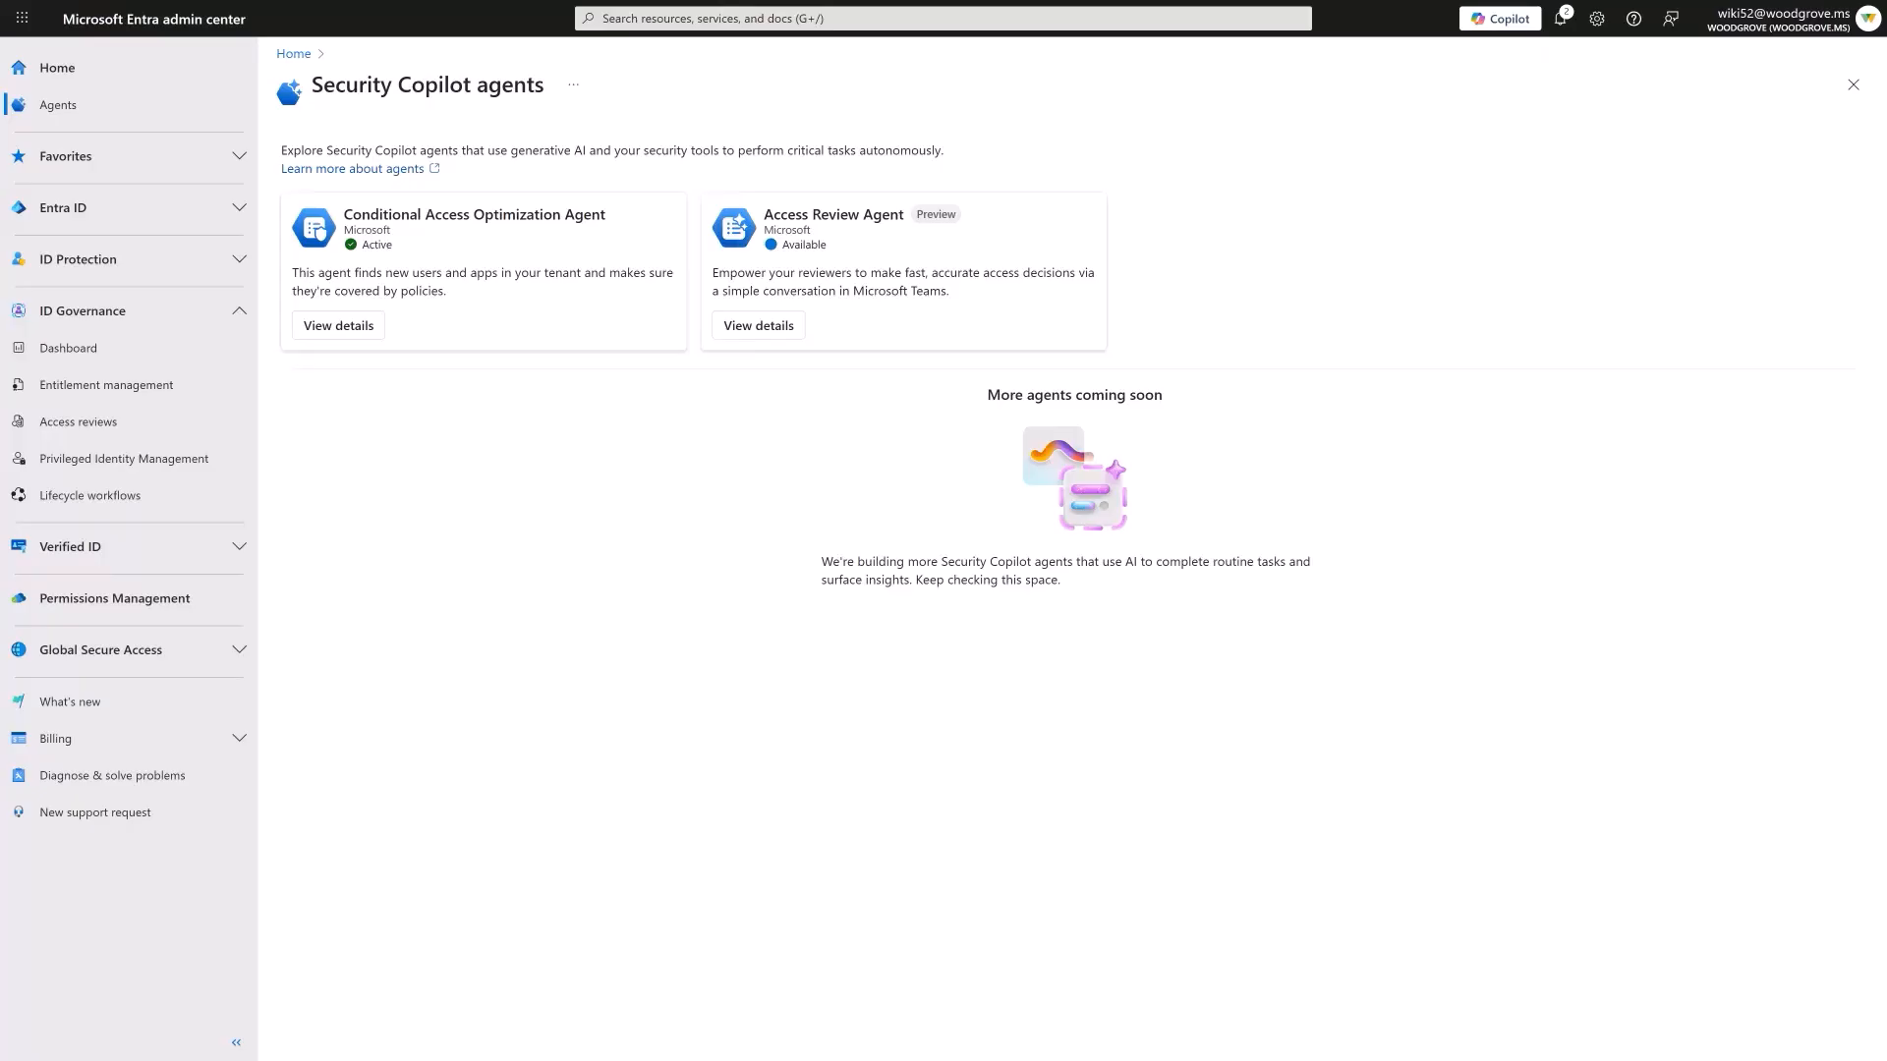
# - Open the Access Review Agent's details and start the agent
pyautogui.click(757, 325)
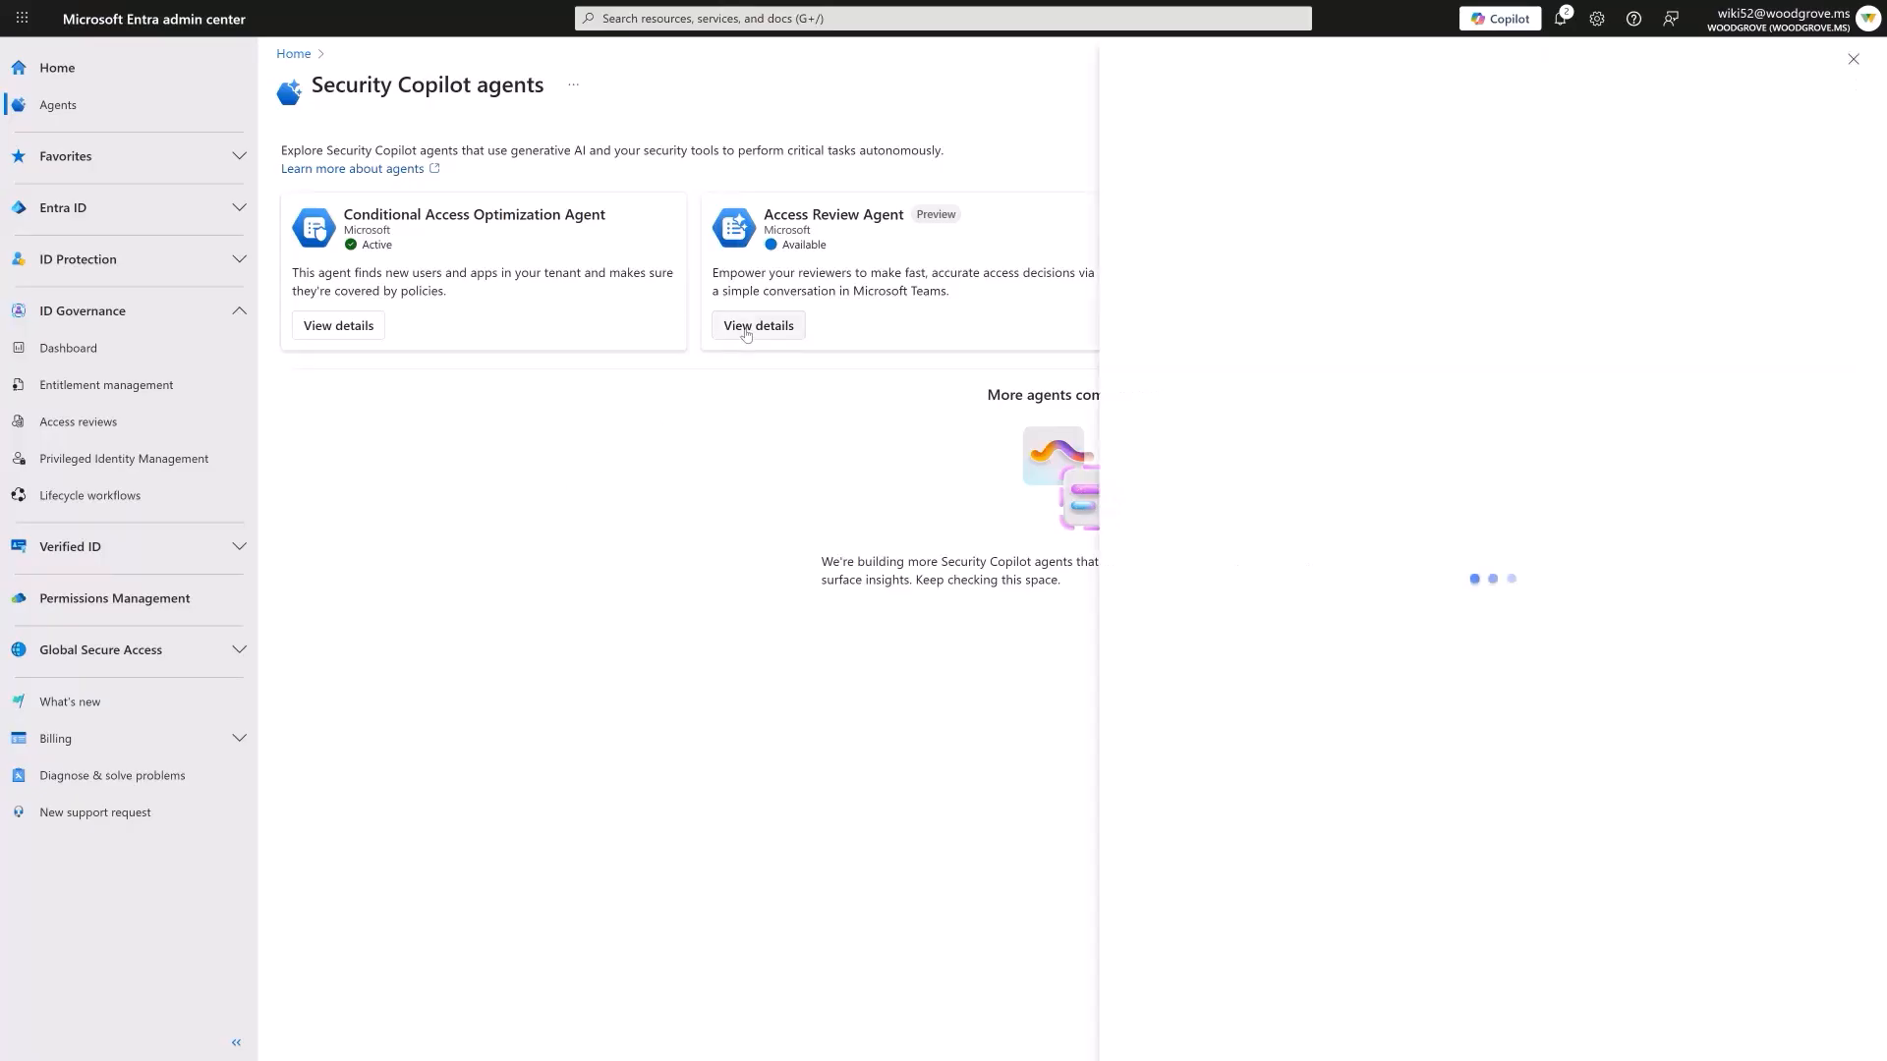
pyautogui.click(757, 325)
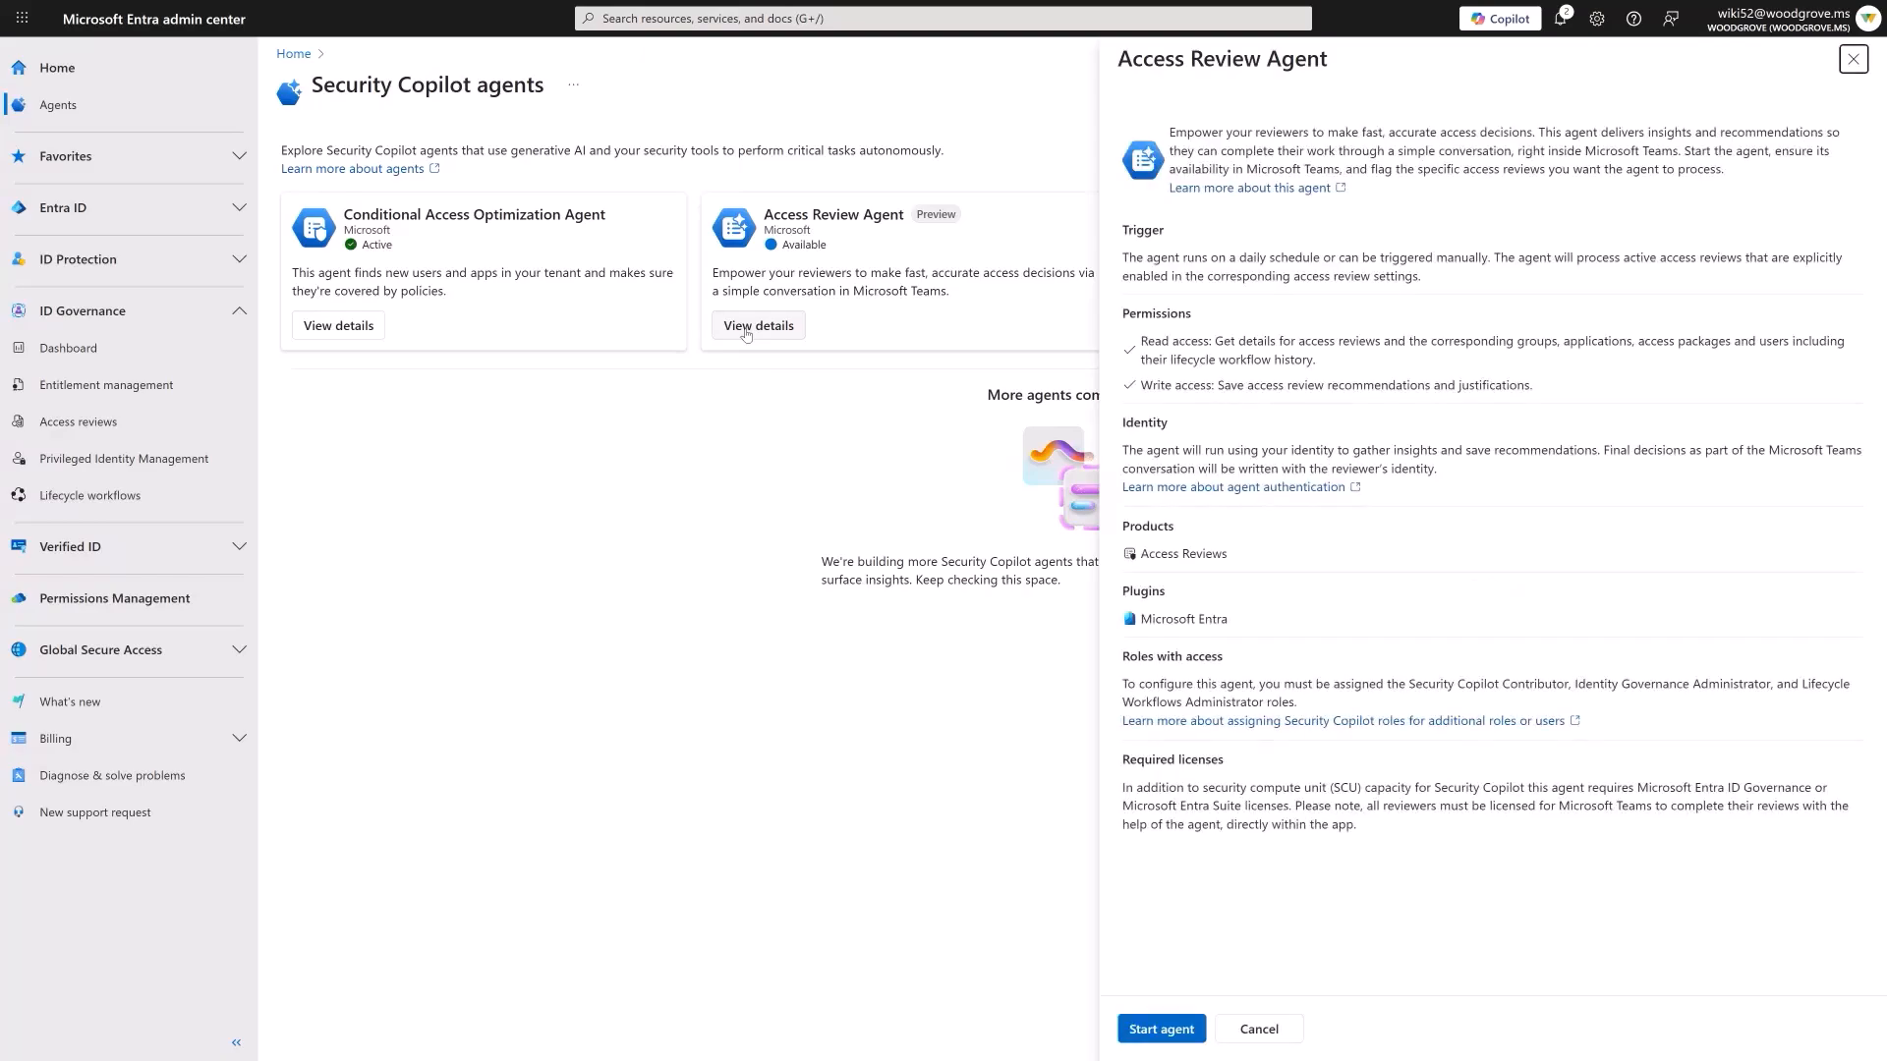
pyautogui.moveTo(1158, 1018)
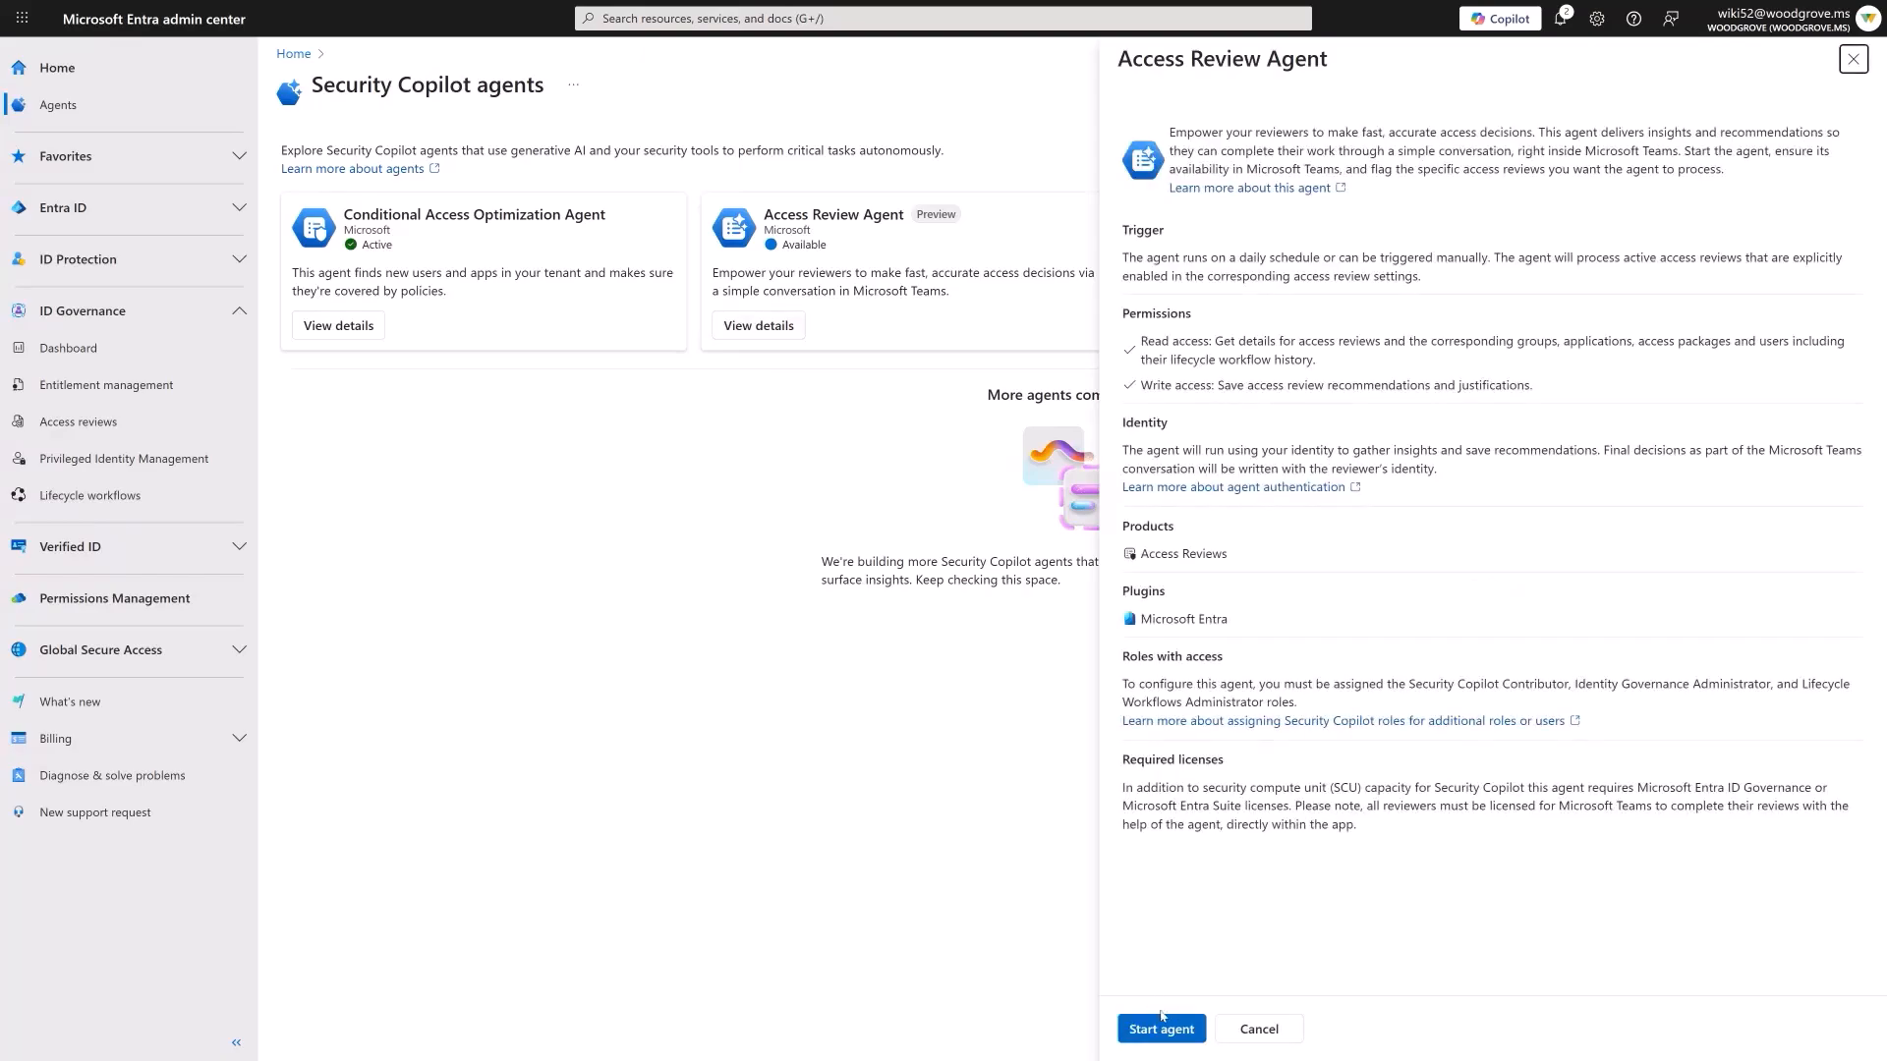
pyautogui.click(1158, 1029)
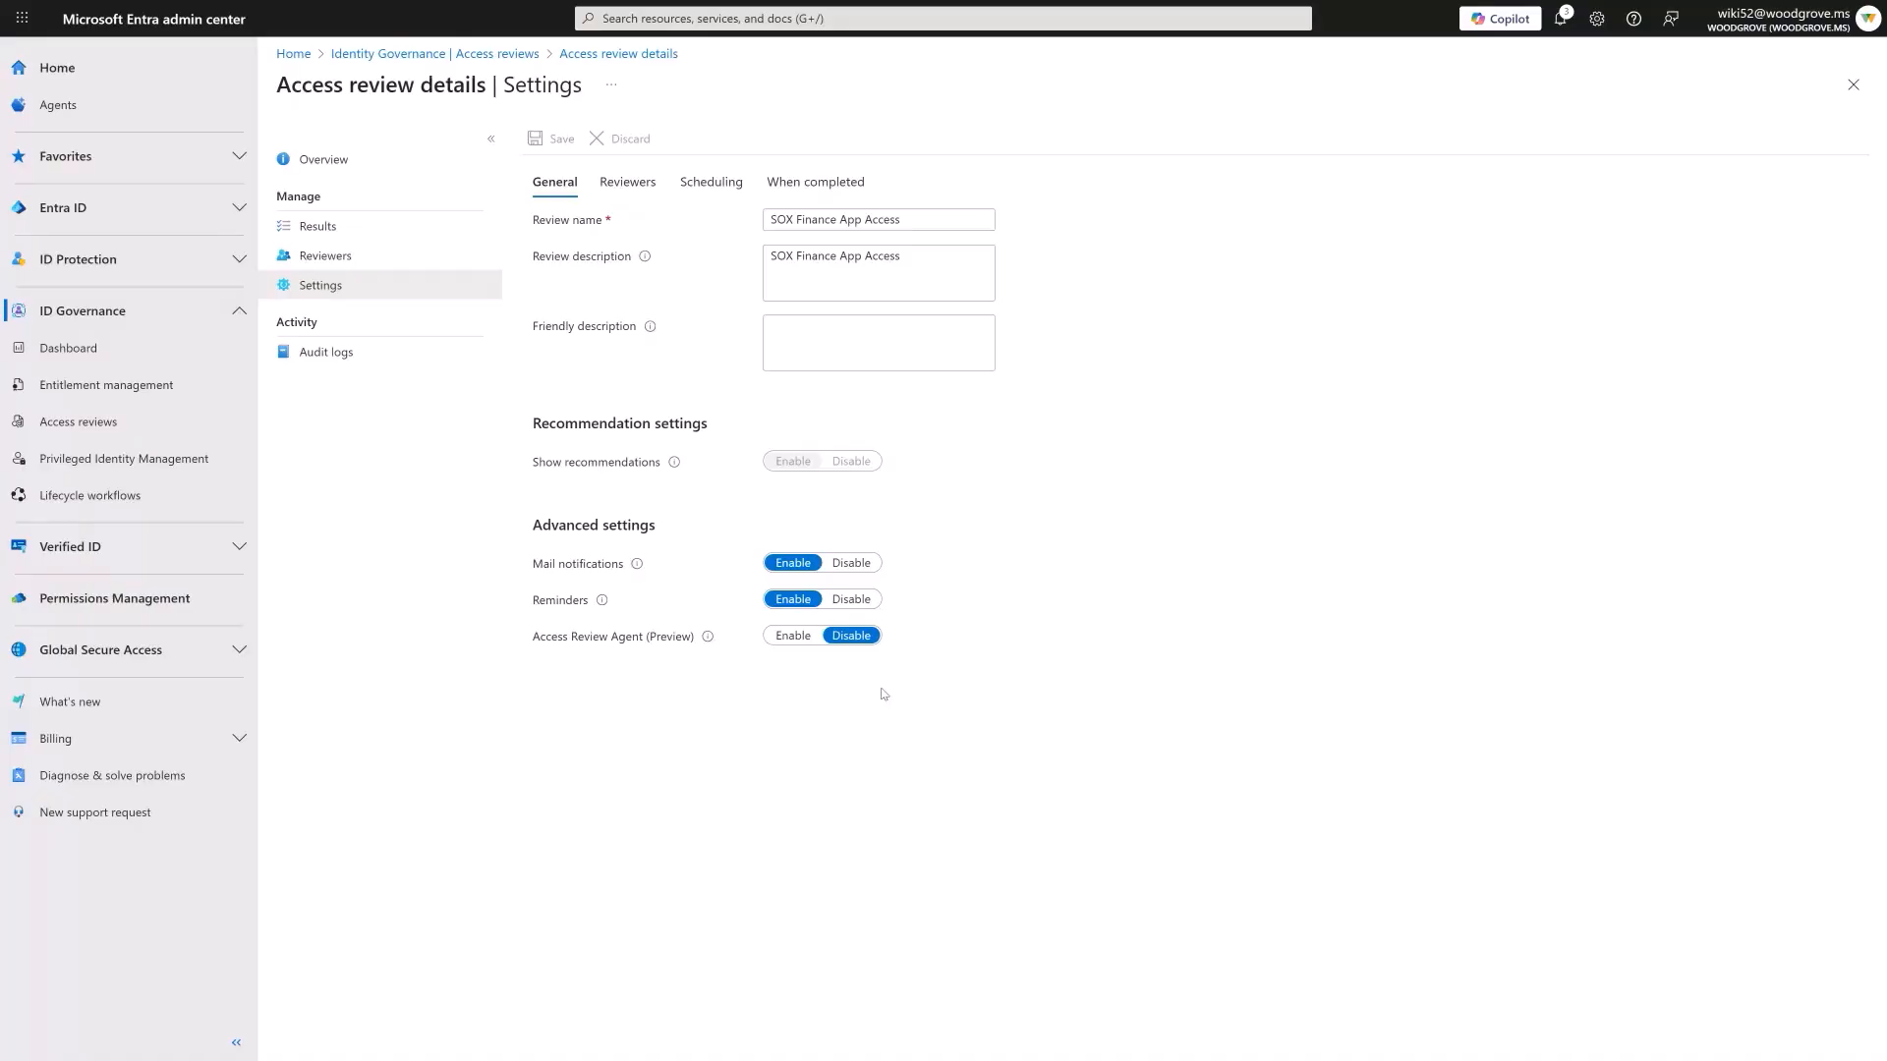
# - Enable Access Review Agent (Preview) on the SOX Finance App Access review and confirm
pyautogui.click(561, 139)
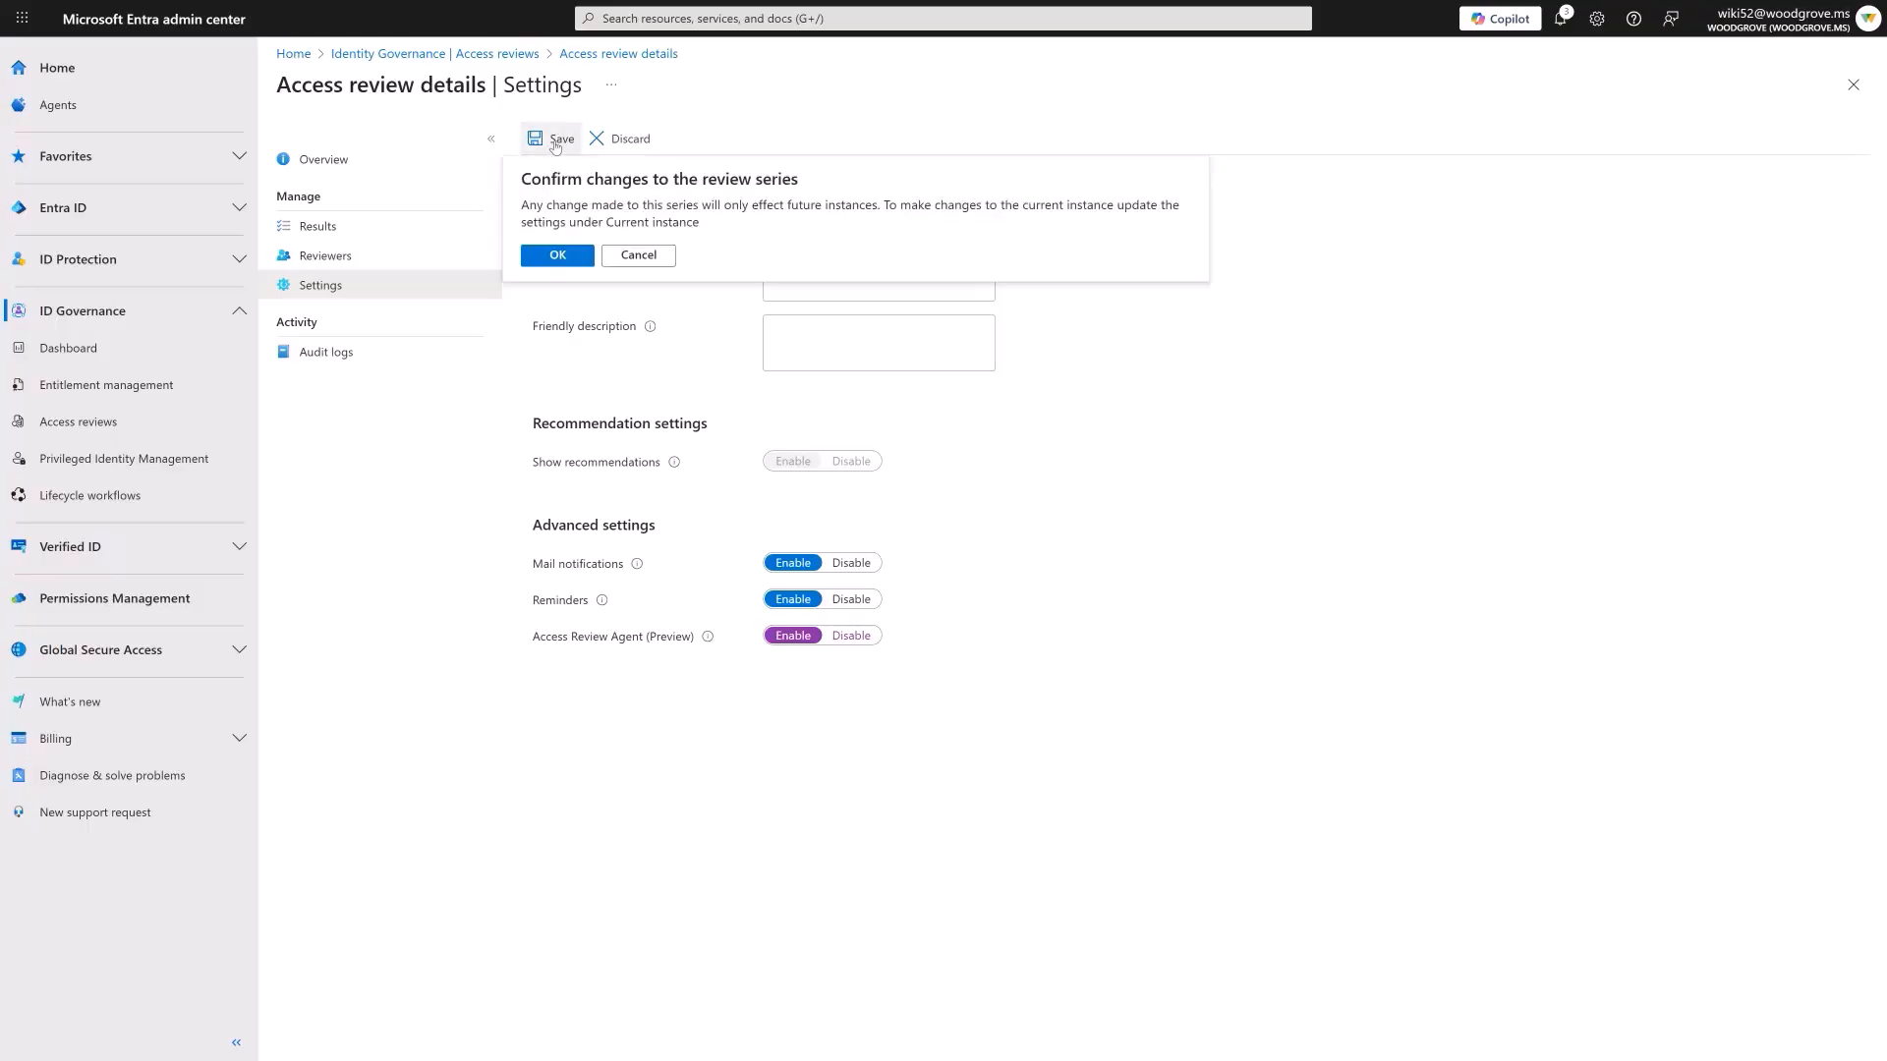
pyautogui.click(556, 254)
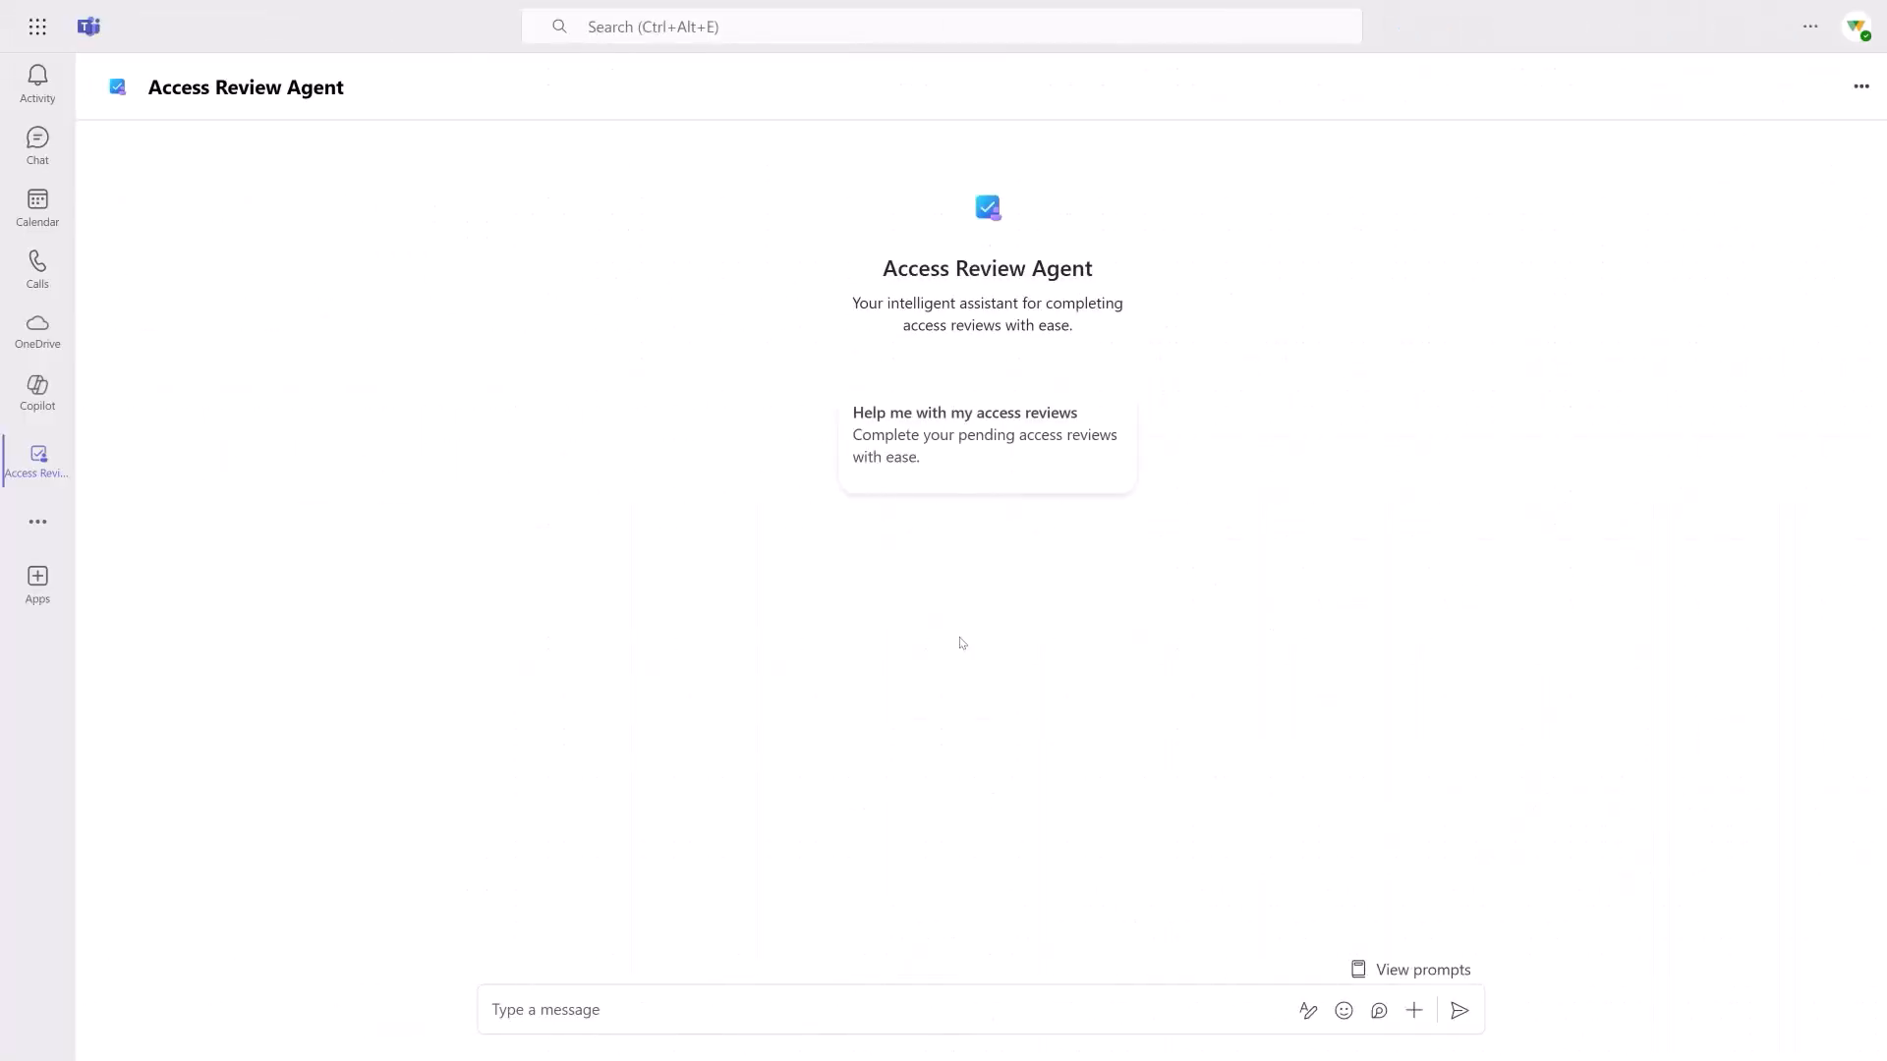
pyautogui.moveTo(1108, 479)
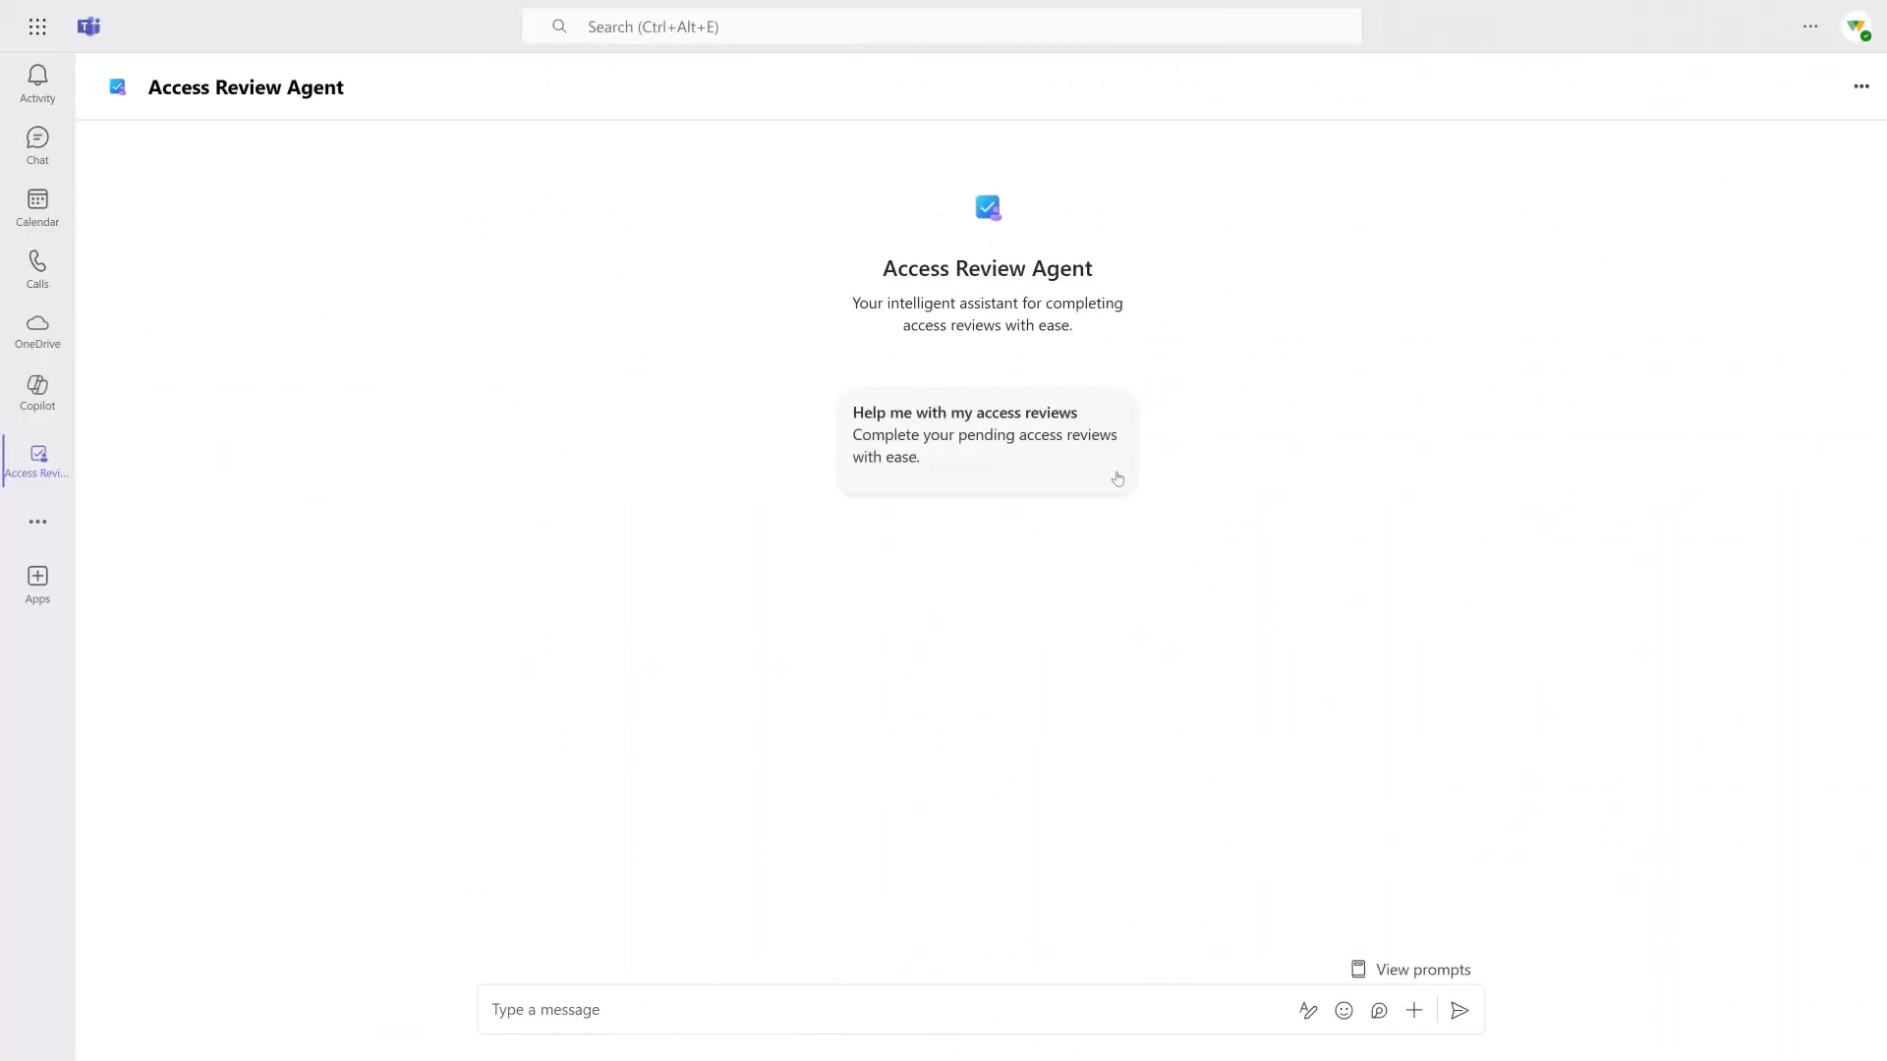
# - Choose the 'Help me with my access reviews' prompt in the Access Review Agent chat
pyautogui.click(985, 433)
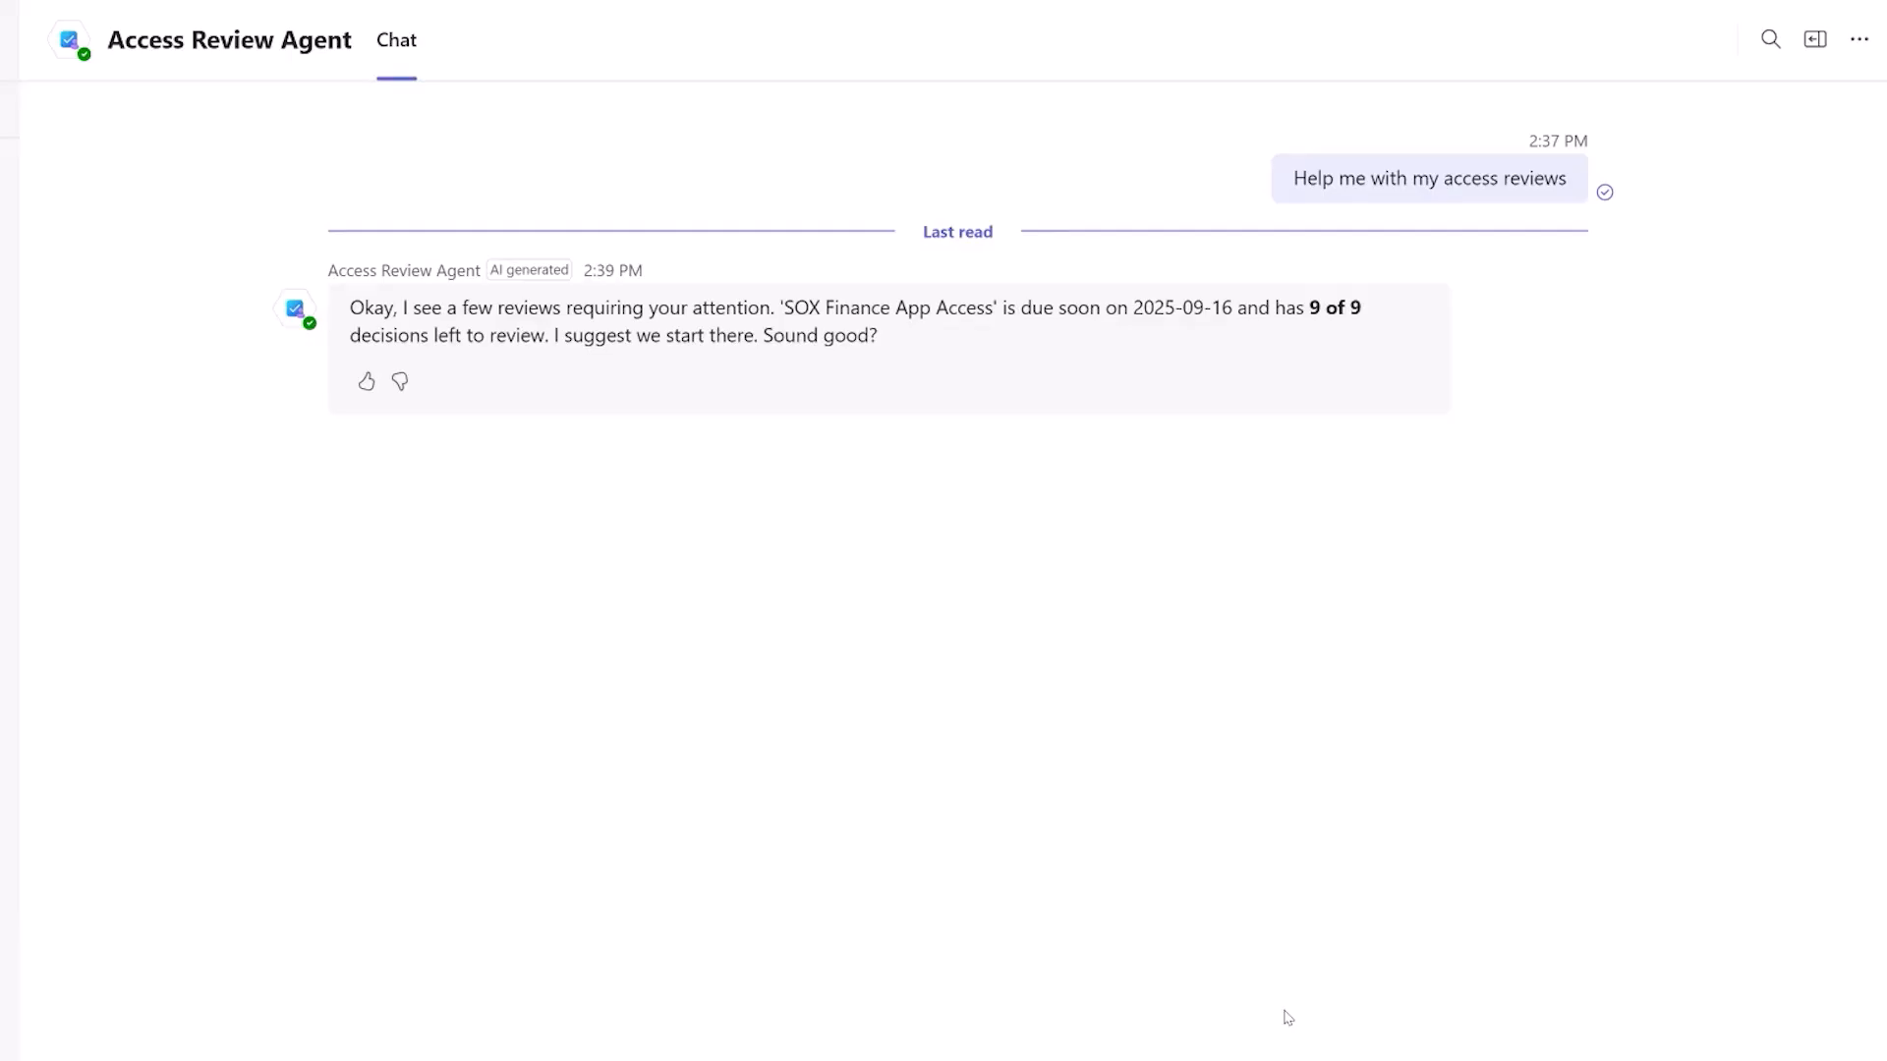
# - Reply 'Sounds good' and scroll through the SOX Finance App Access overview
pyautogui.write('Sounds good')
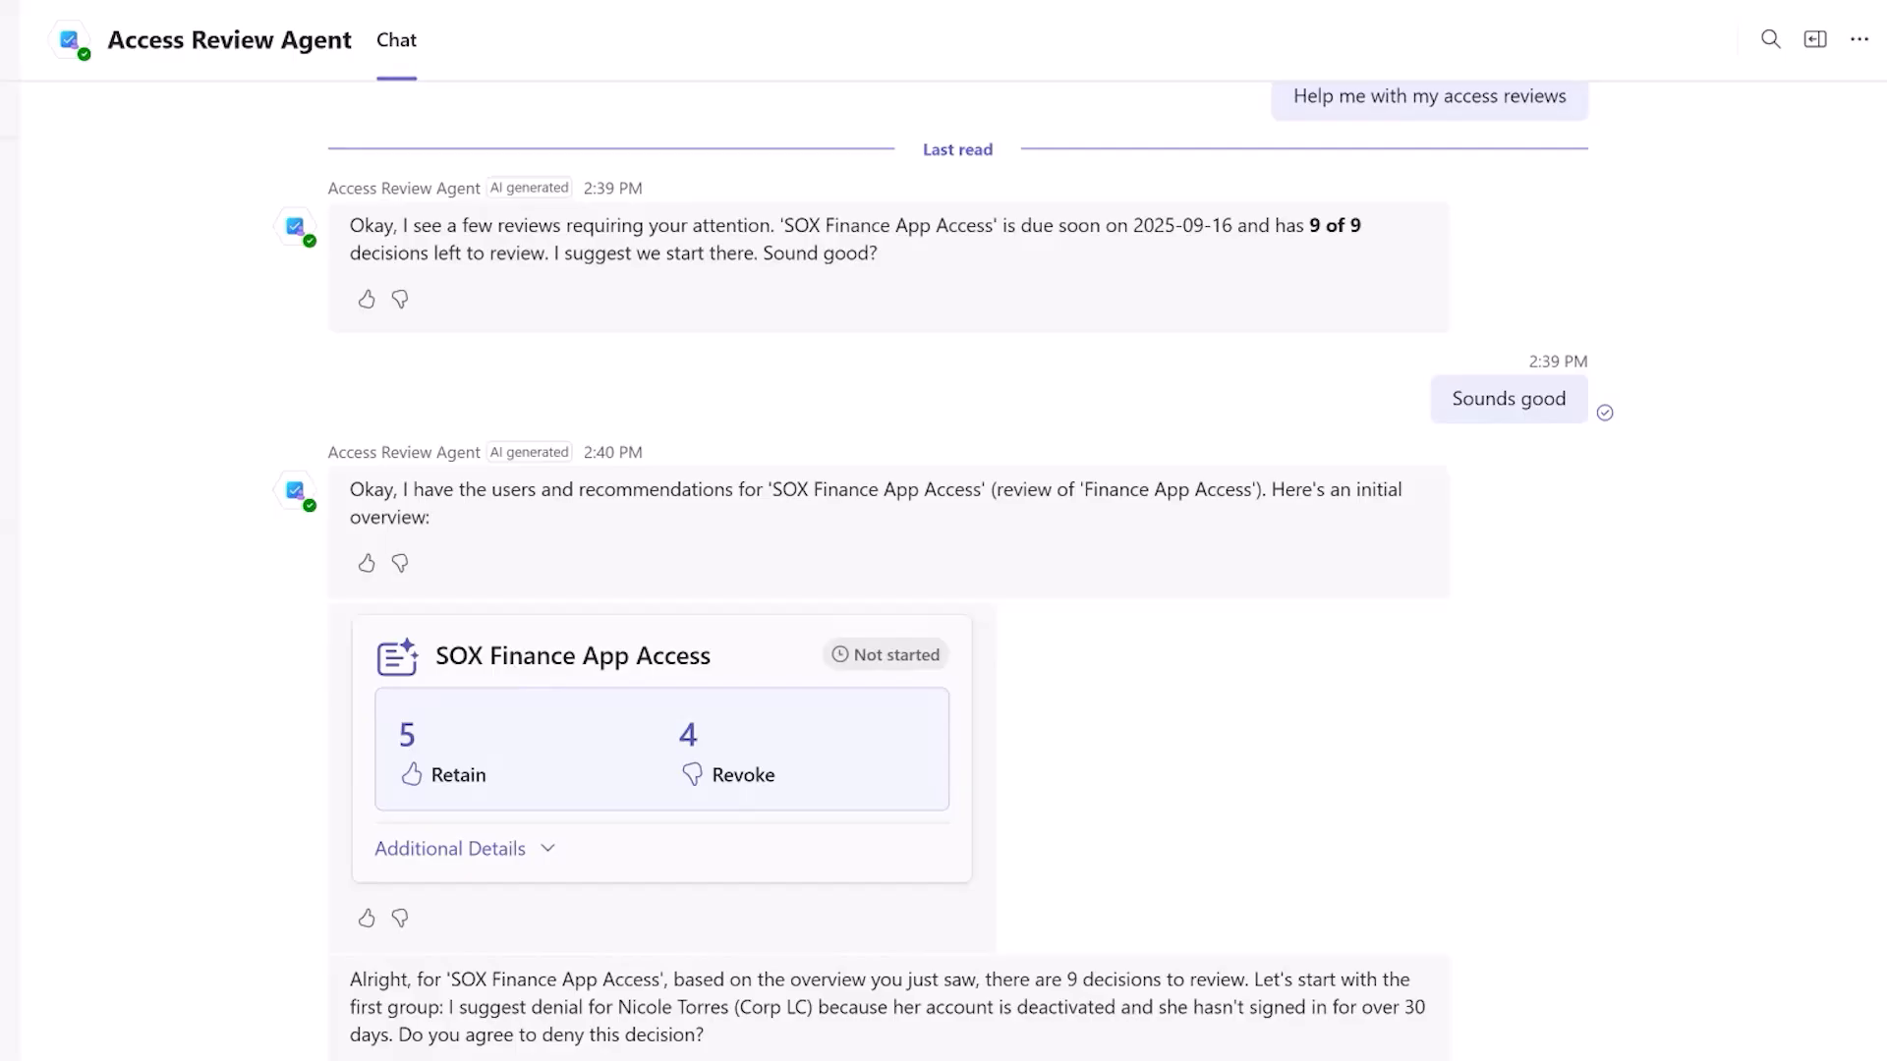
pyautogui.scroll(-3)
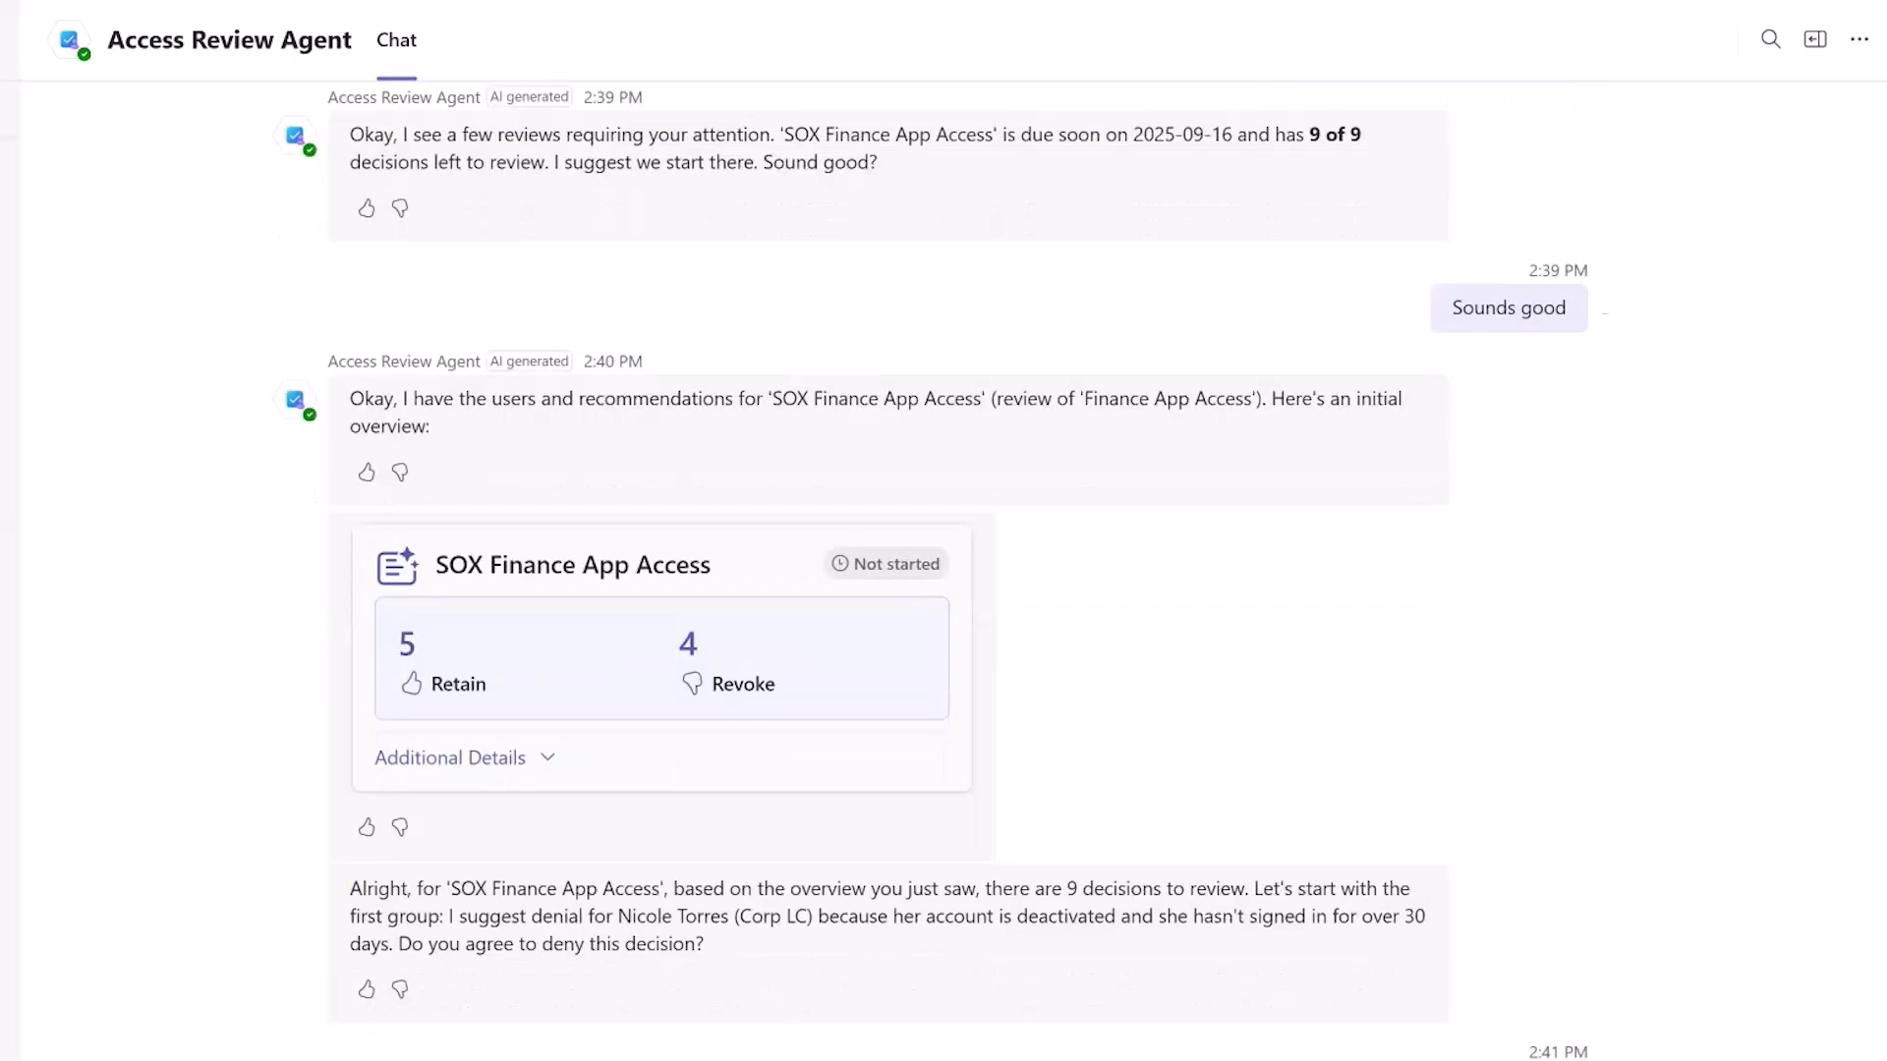